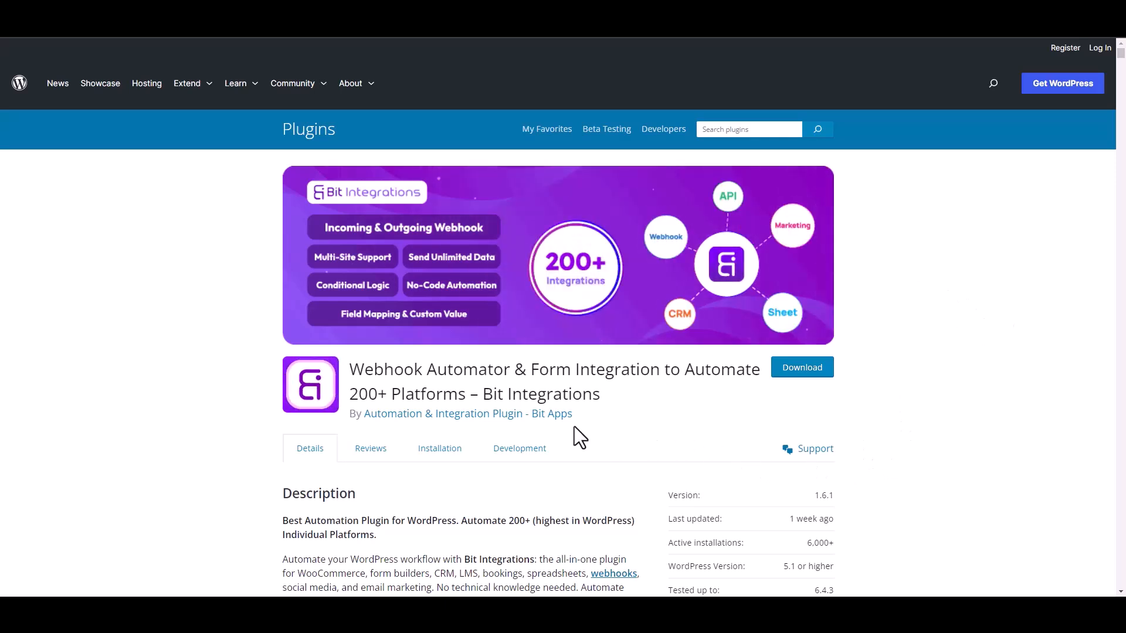
mouse_move(603, 416)
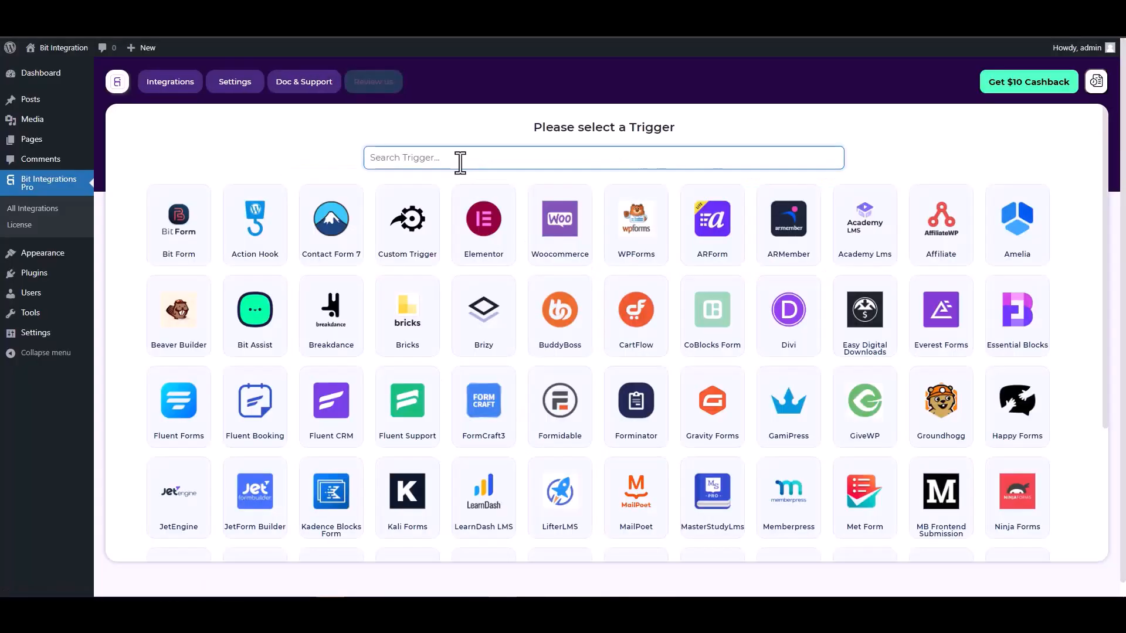
Choose CoBlocks Form as the trigger (search 'co') and start fetching its form data.
type("co")
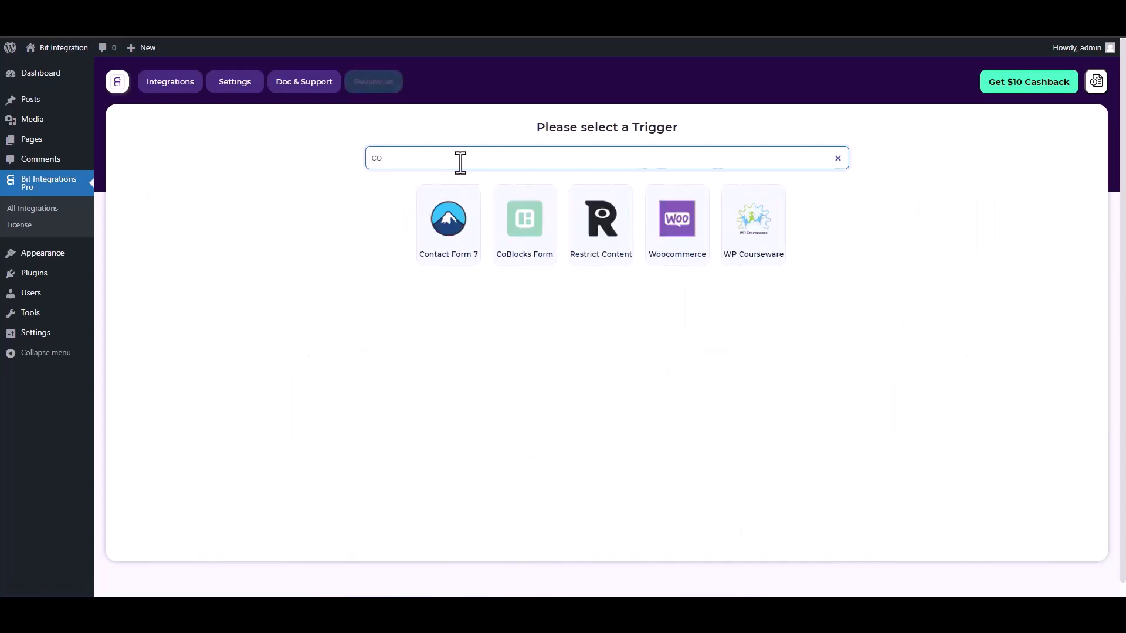
left_click(524, 223)
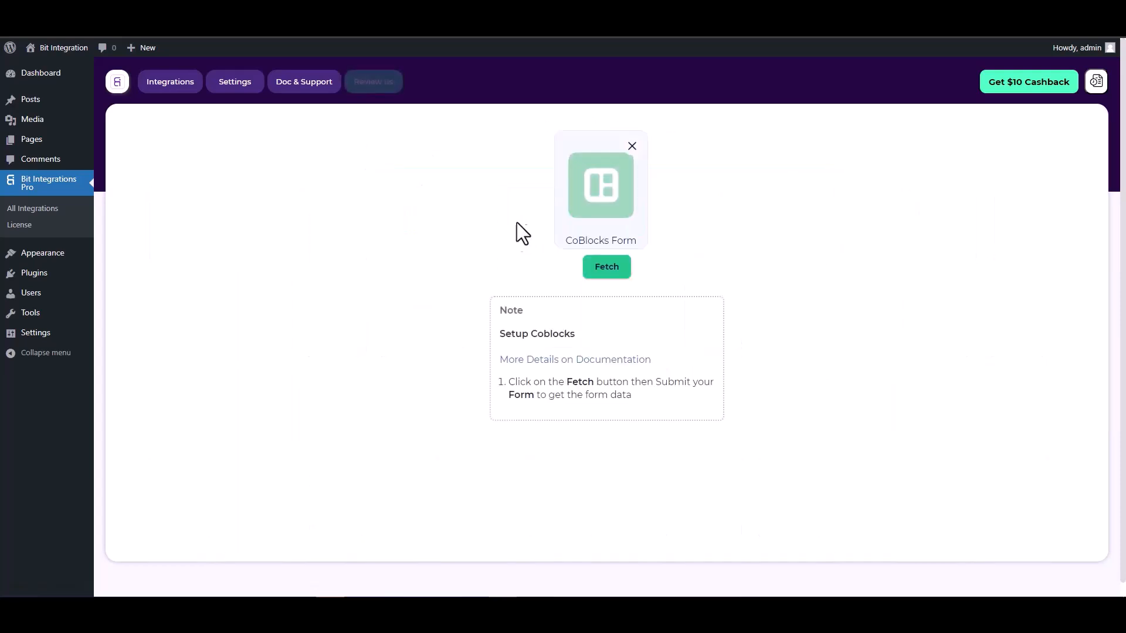
left_click(607, 266)
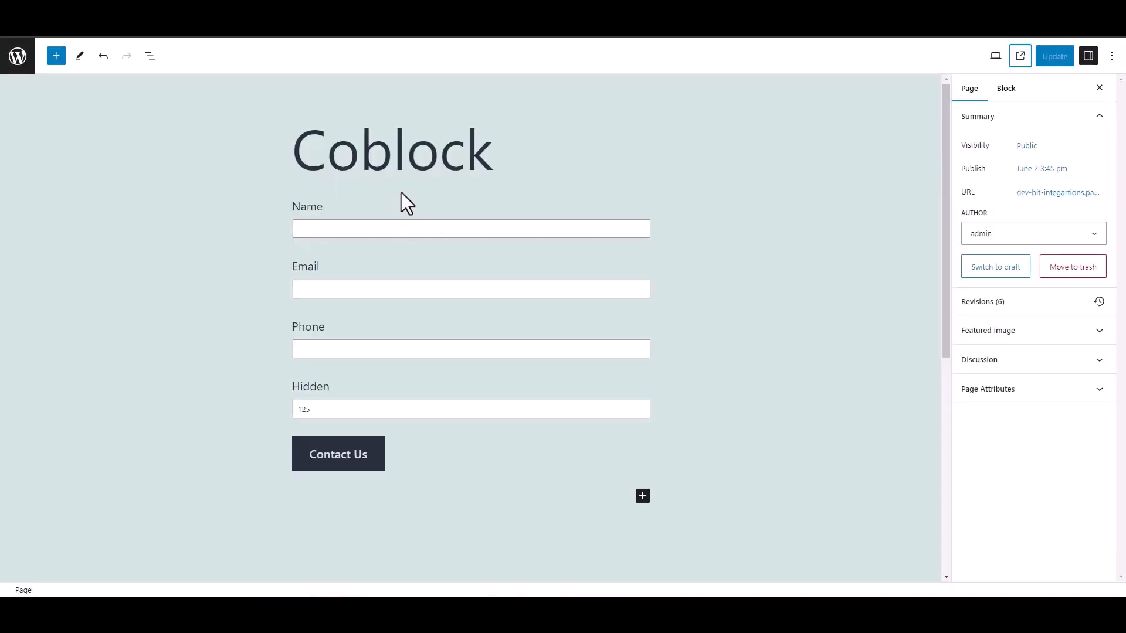
mouse_move(207, 191)
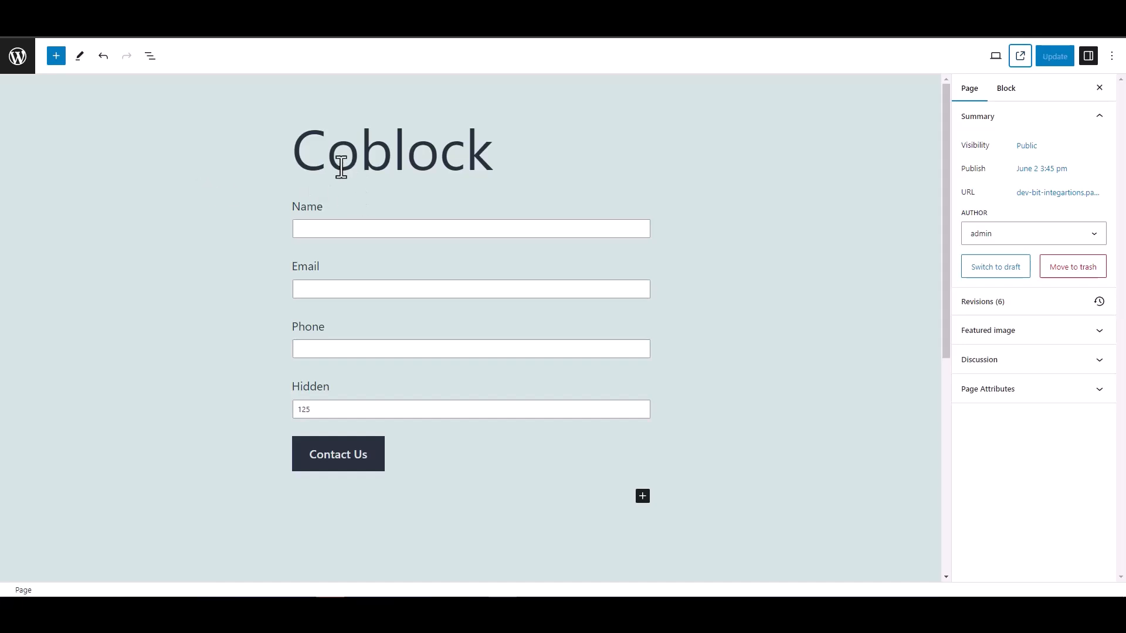
left_click(310, 386)
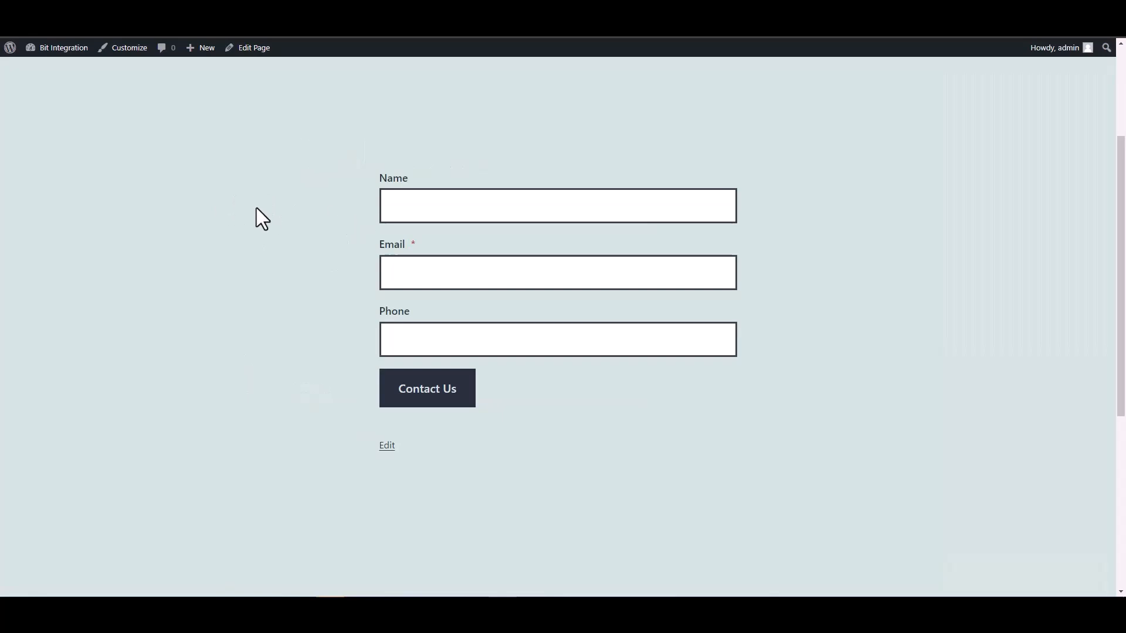
type("test@")
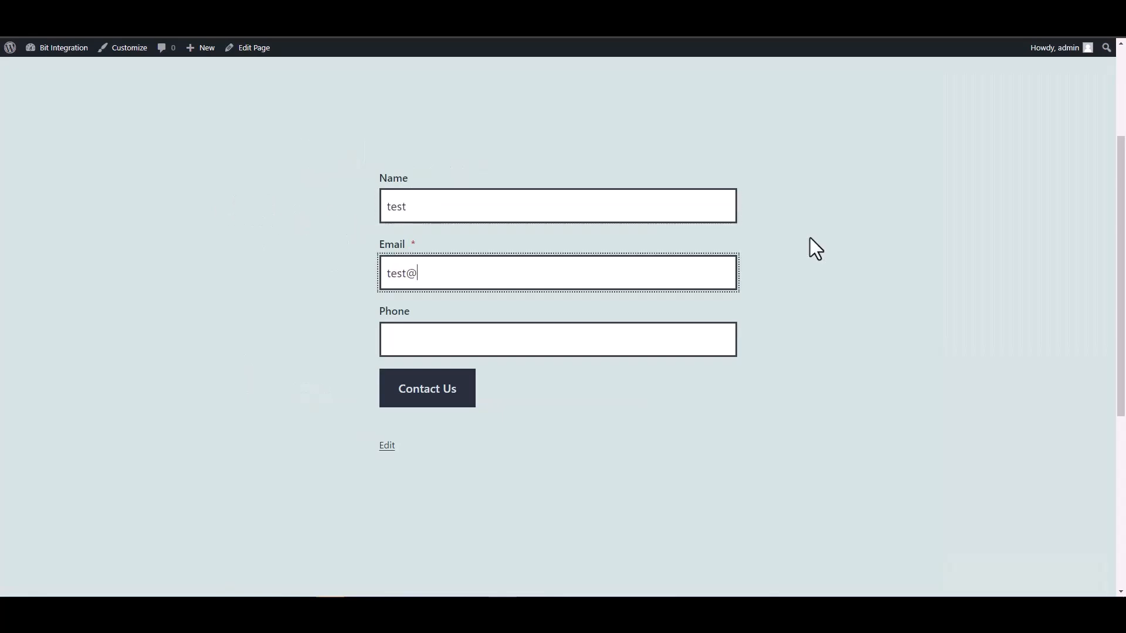
type("test")
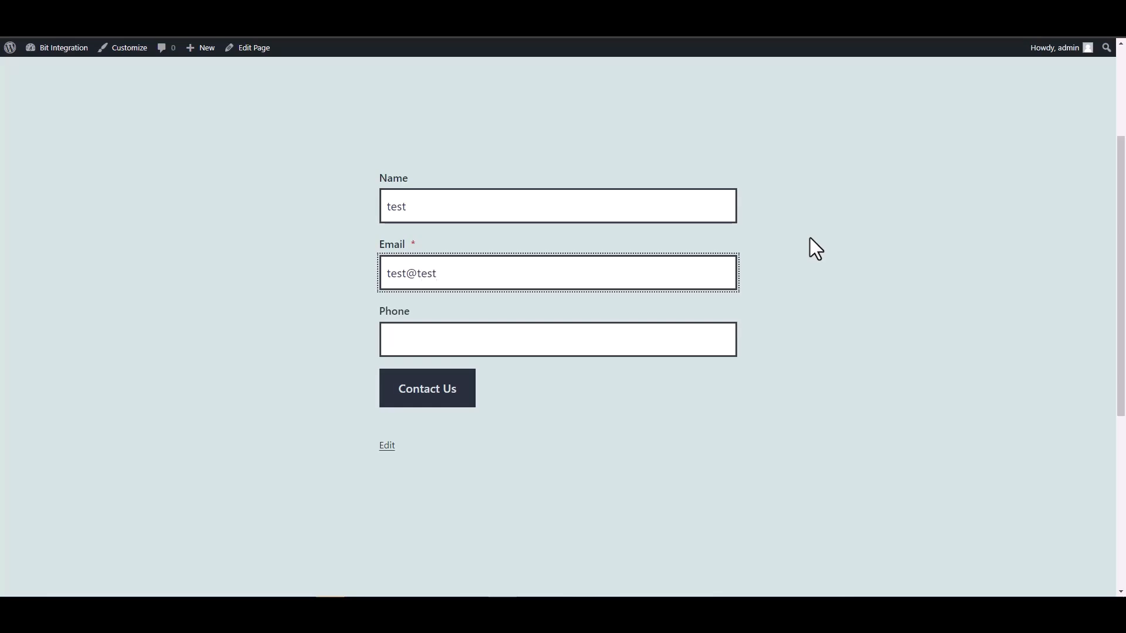
type(".com")
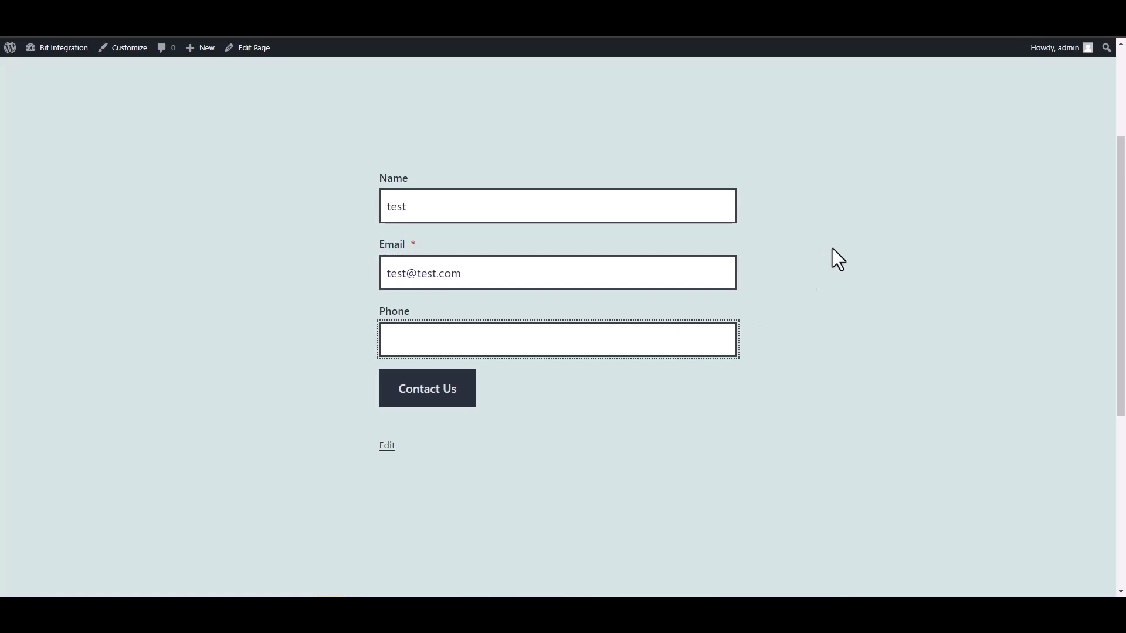
type("123")
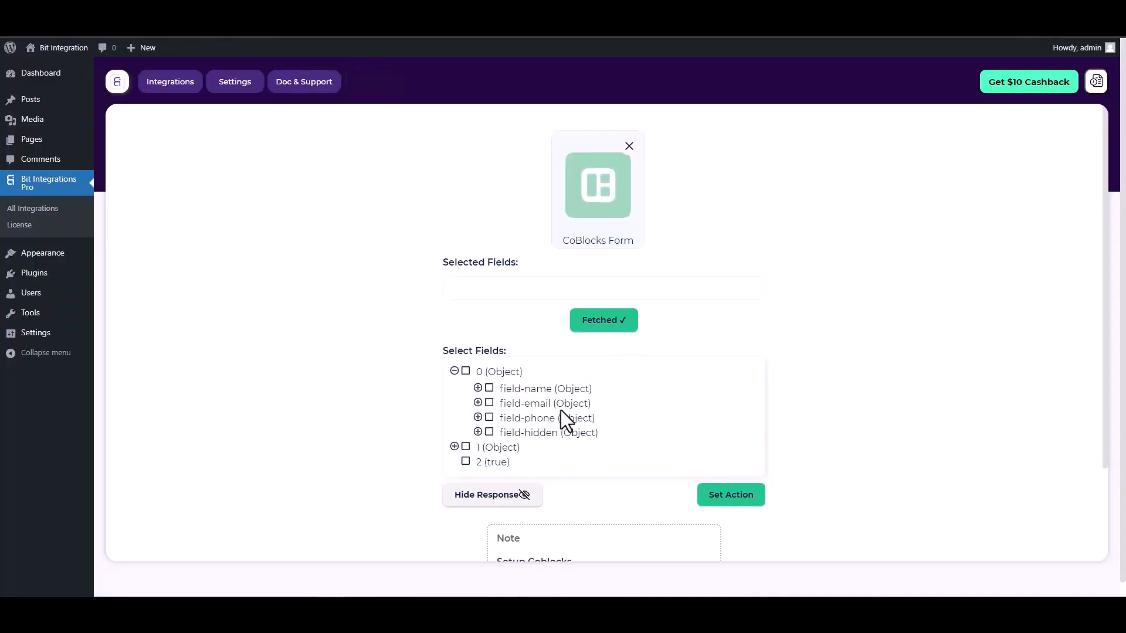
mouse_move(491, 401)
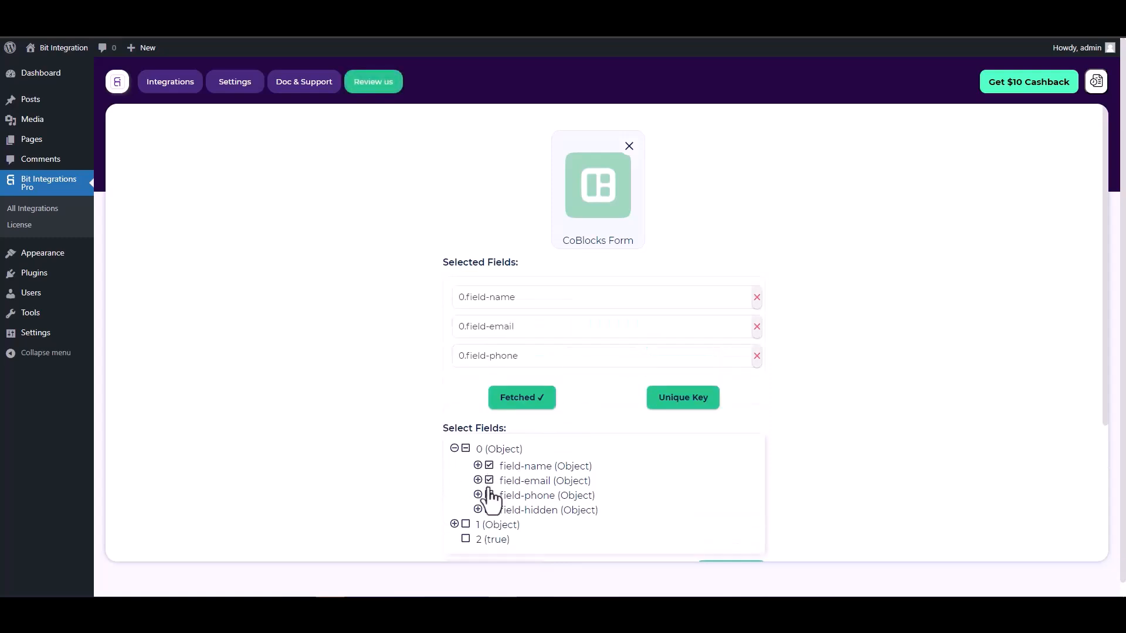
Select field-hidden with the other fetched fields and confirm 0.field-hidden as the unique primary key.
left_click(489, 511)
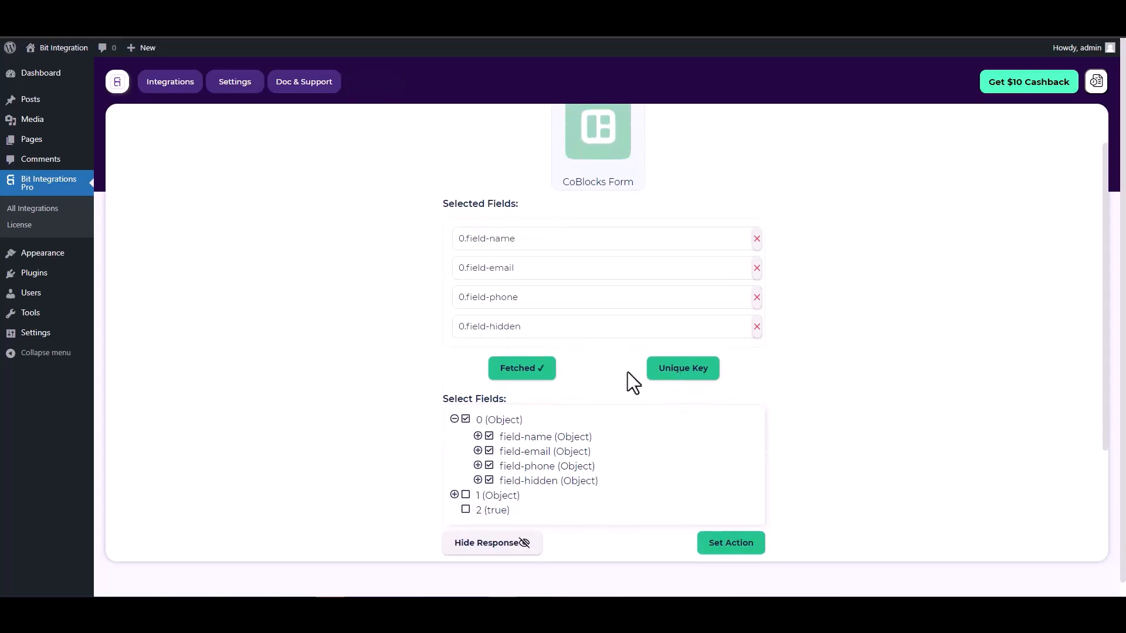
left_click(681, 367)
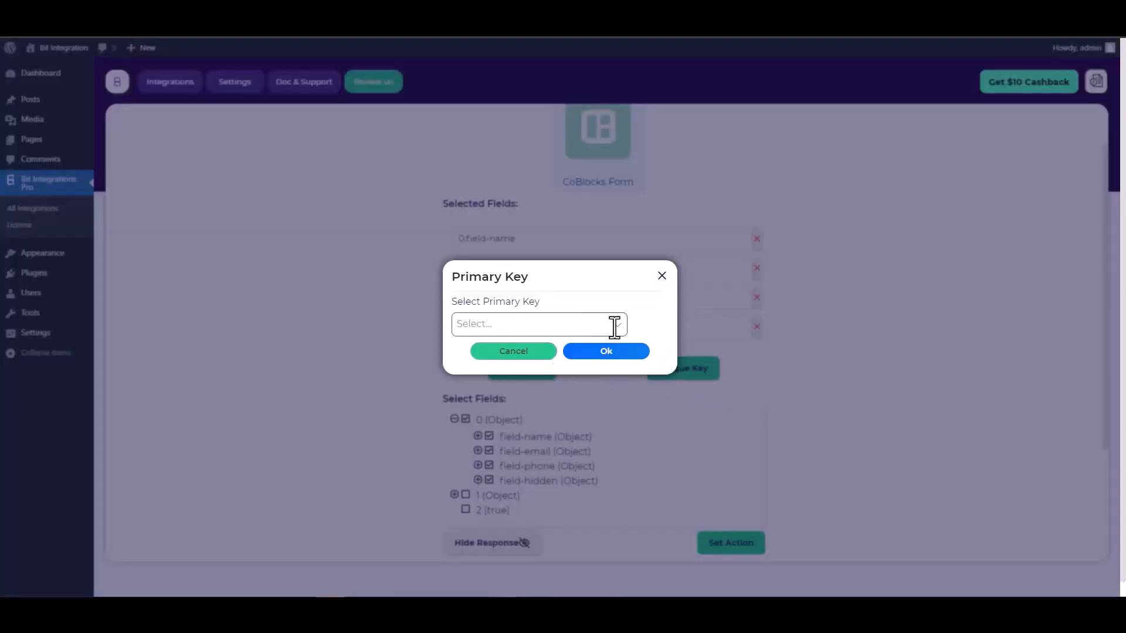
left_click(535, 324)
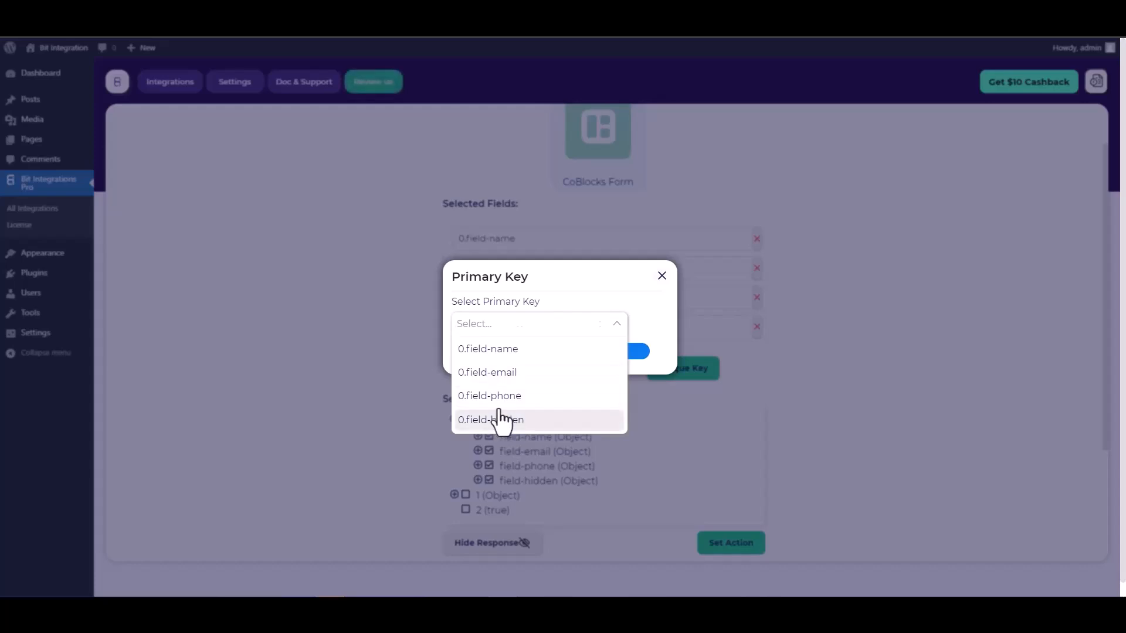
left_click(491, 420)
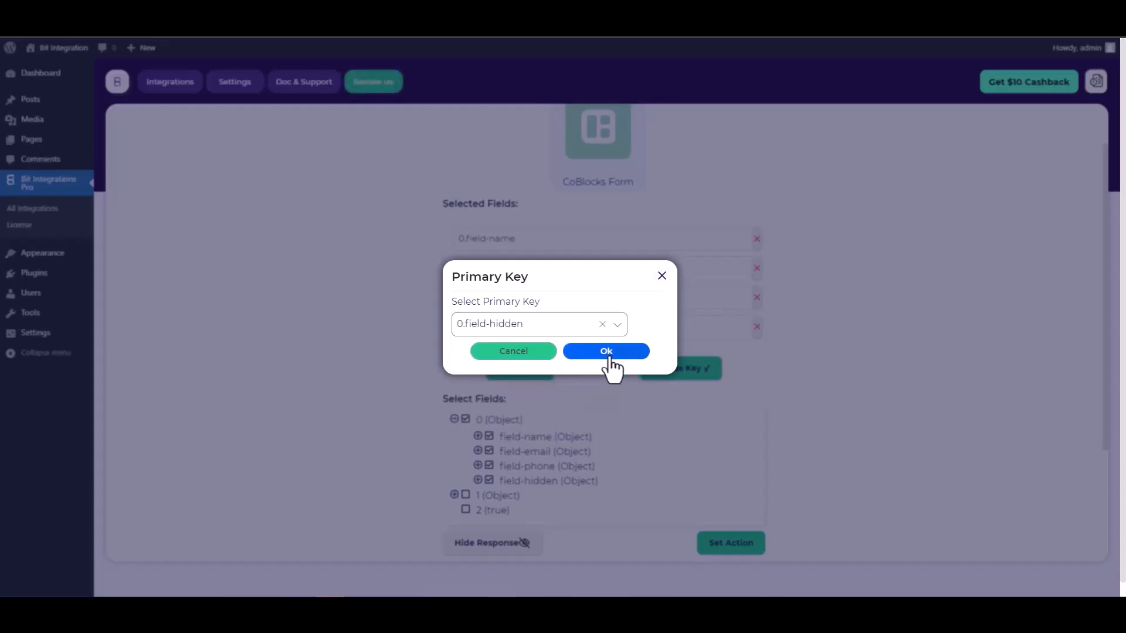
left_click(605, 350)
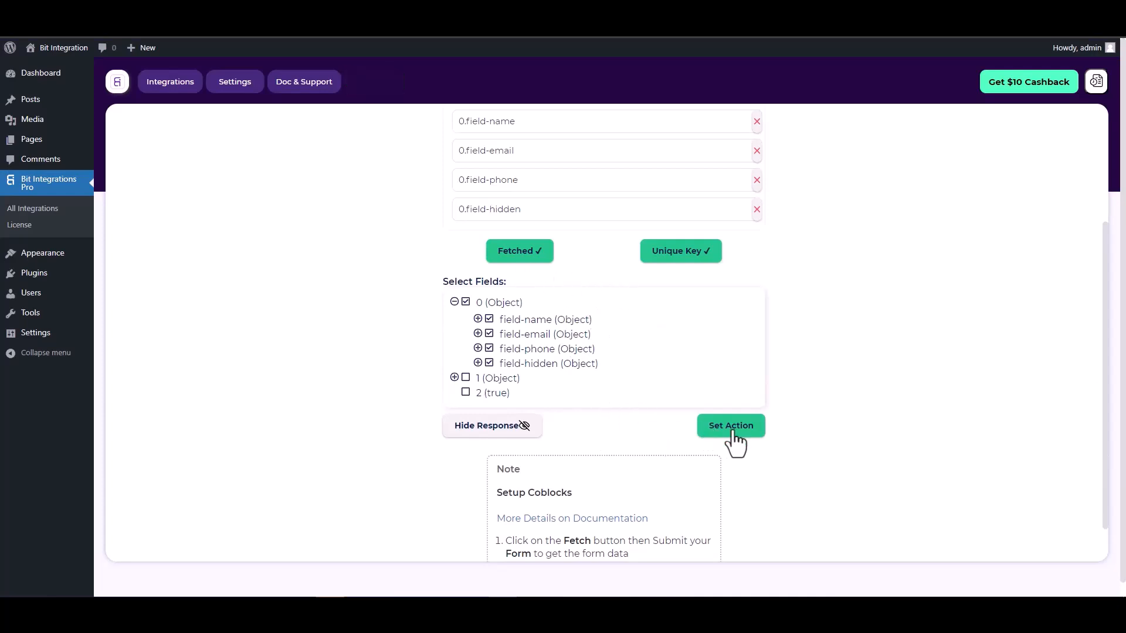
Choose Sendy as the action (search 'sendy') and follow the link to the Sendy API console.
left_click(731, 424)
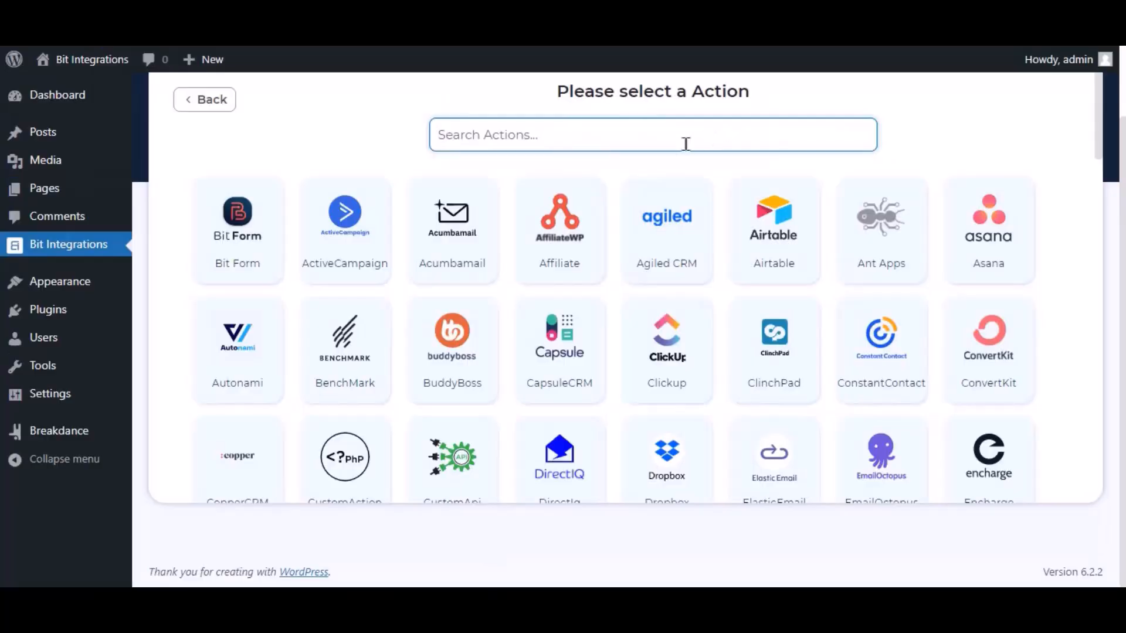
type("sendy")
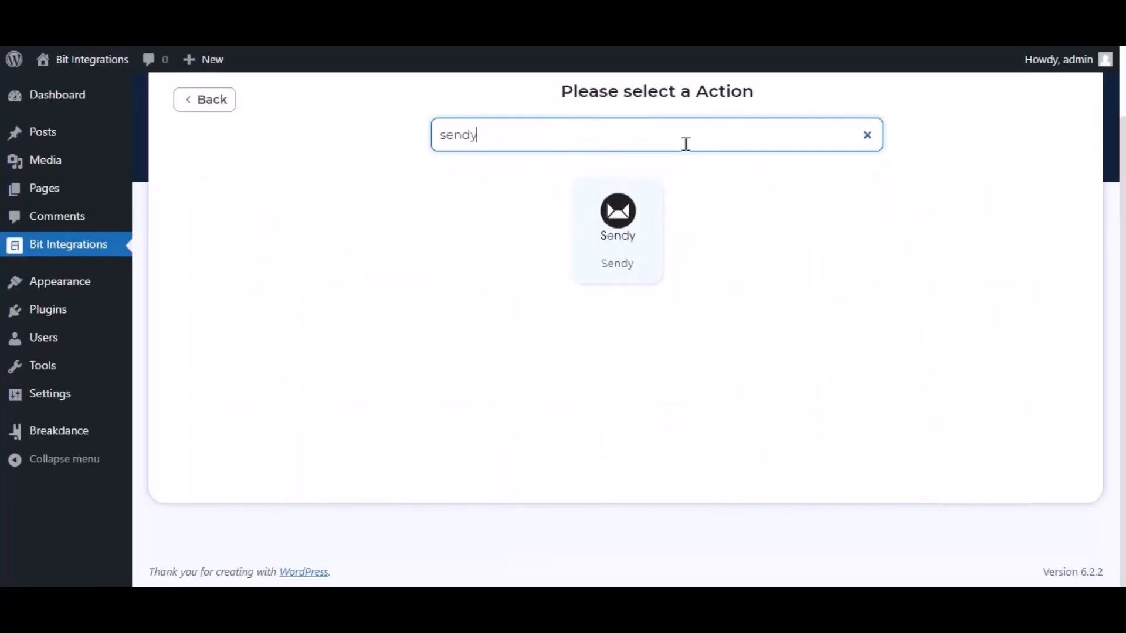
left_click(617, 219)
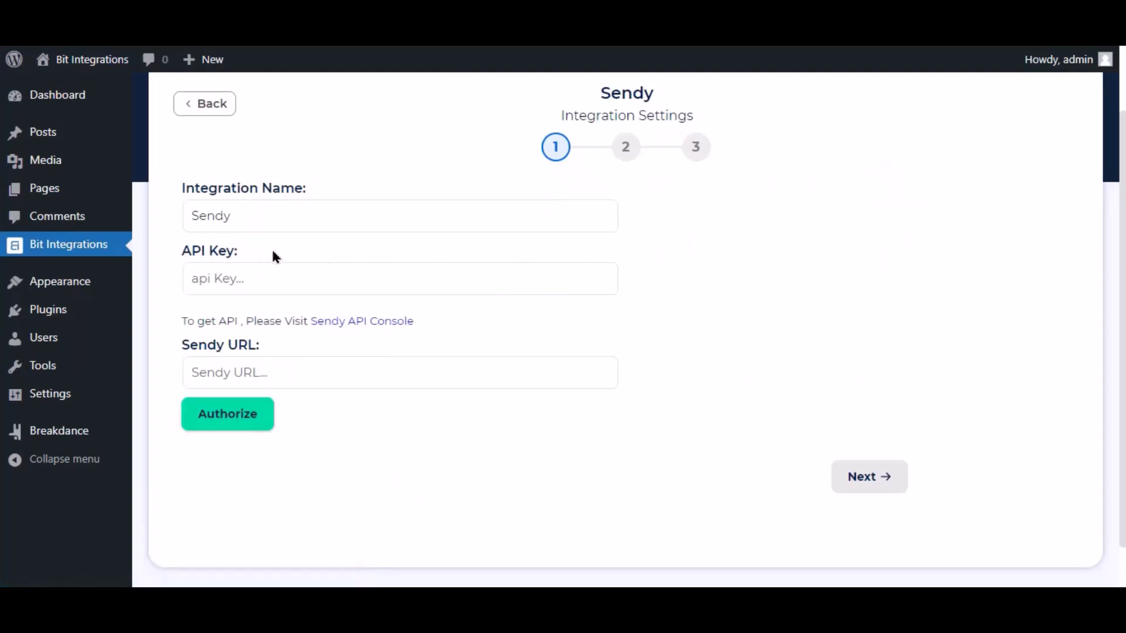
left_click(398, 279)
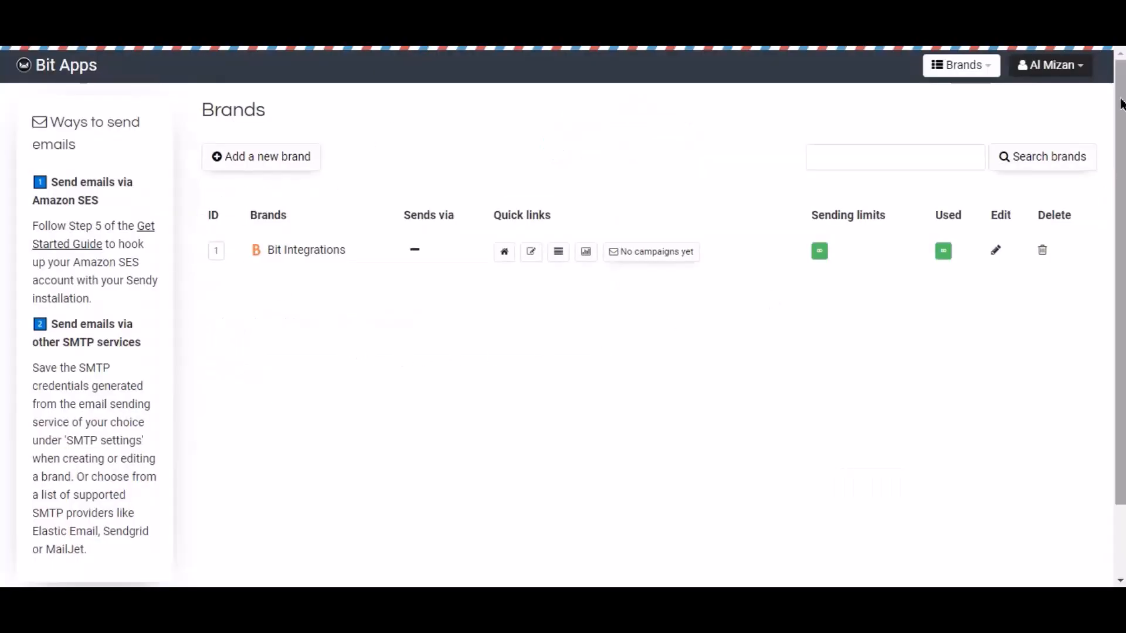
Copy the API key from Sendy account settings and authorize Bit Integrations with the key and Sendy URL.
left_click(1049, 65)
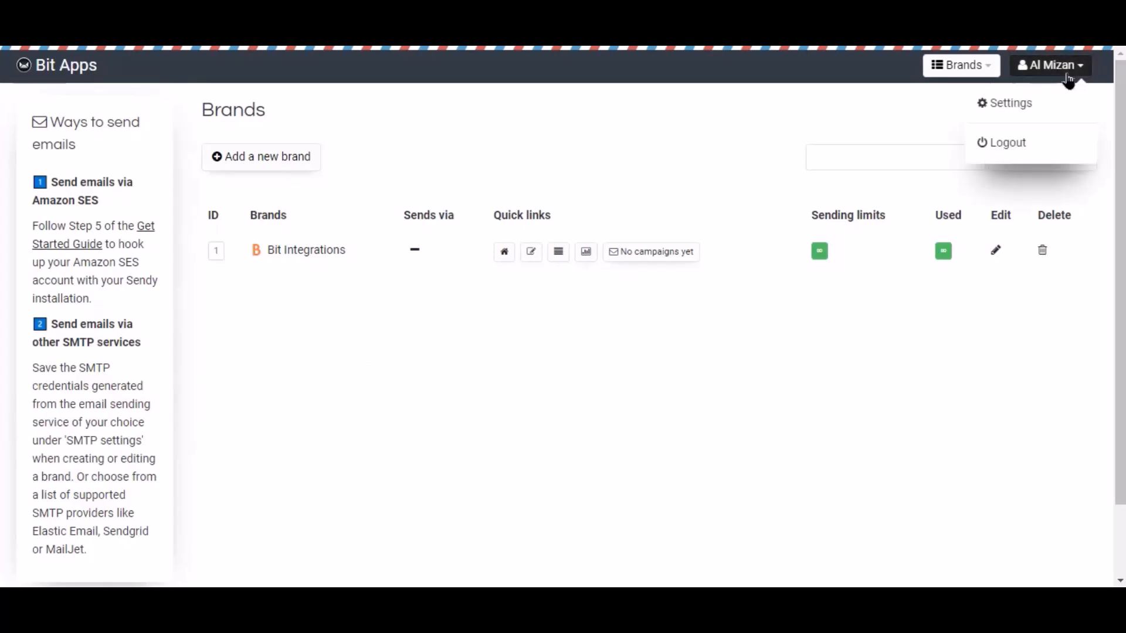
mouse_move(1004, 104)
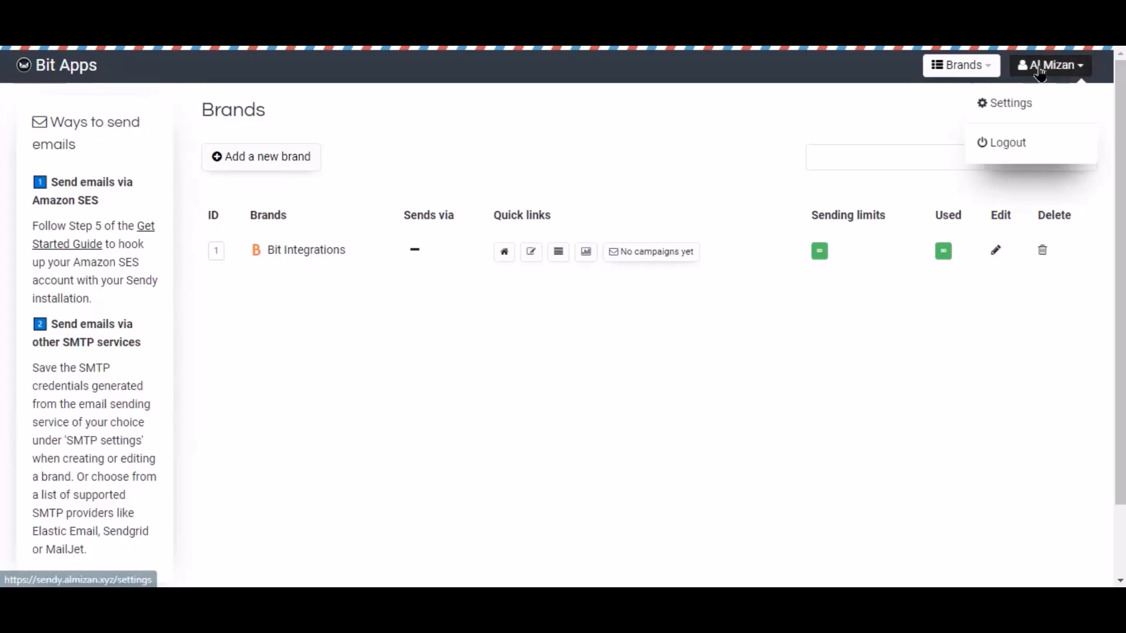
left_click(1009, 103)
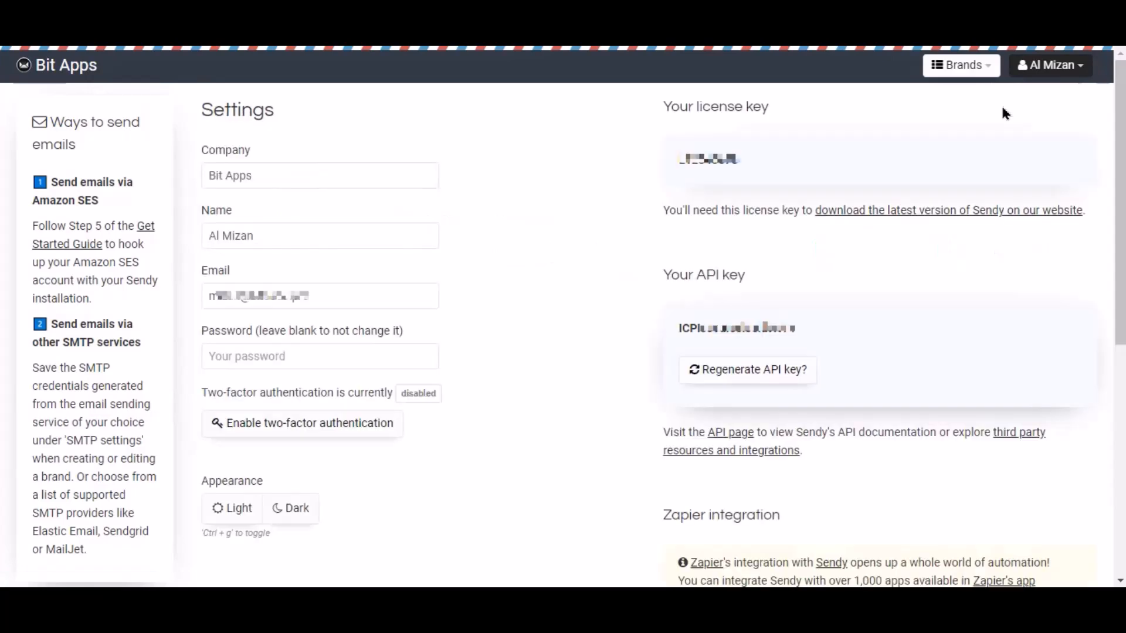
mouse_move(774, 275)
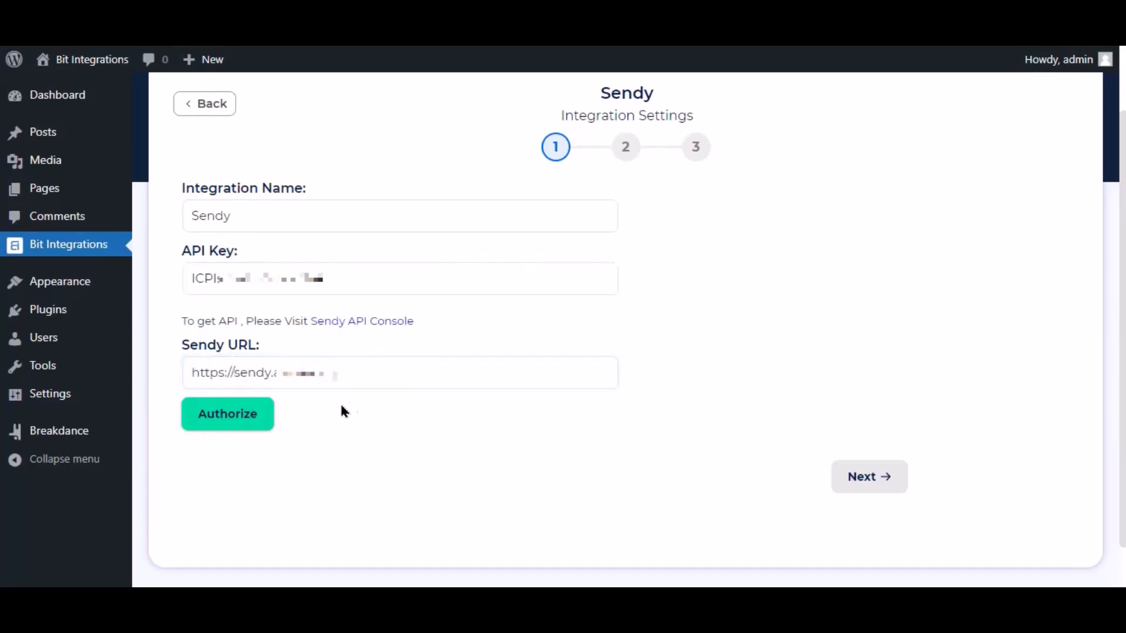
left_click(226, 414)
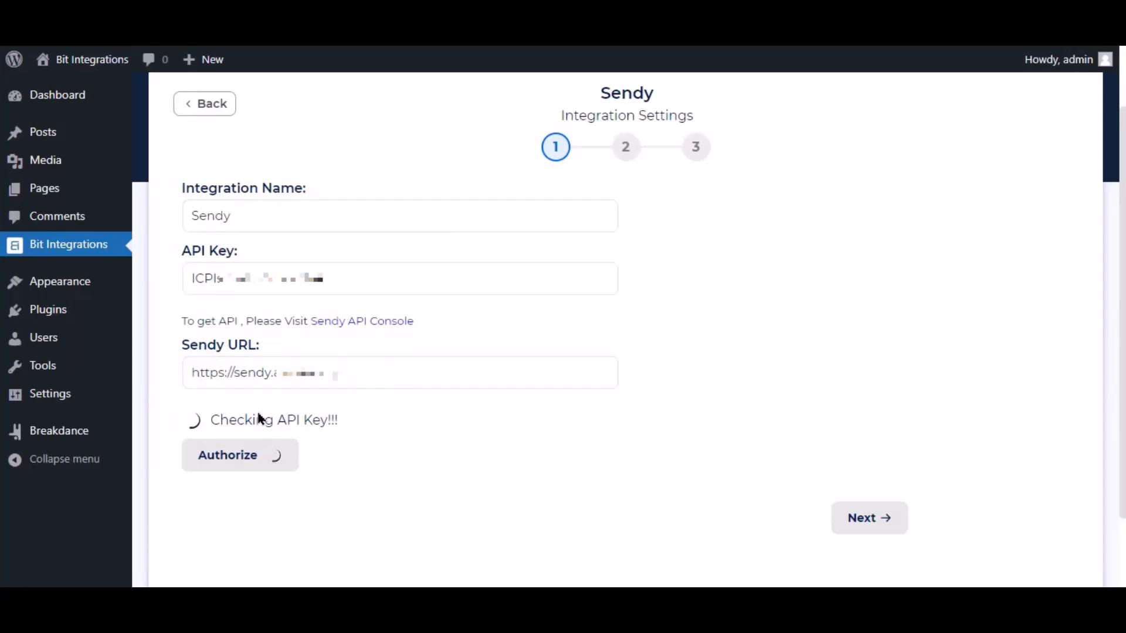
left_click(226, 455)
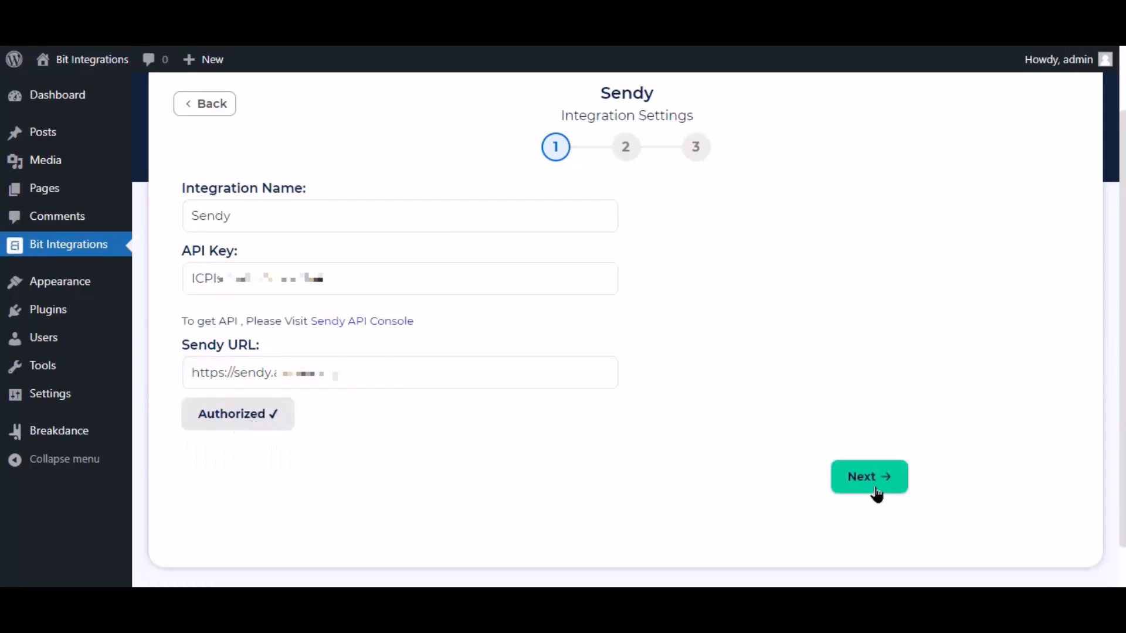
Proceed to mapping and select the refreshed Bit Integrations brand in Sendy.
left_click(869, 476)
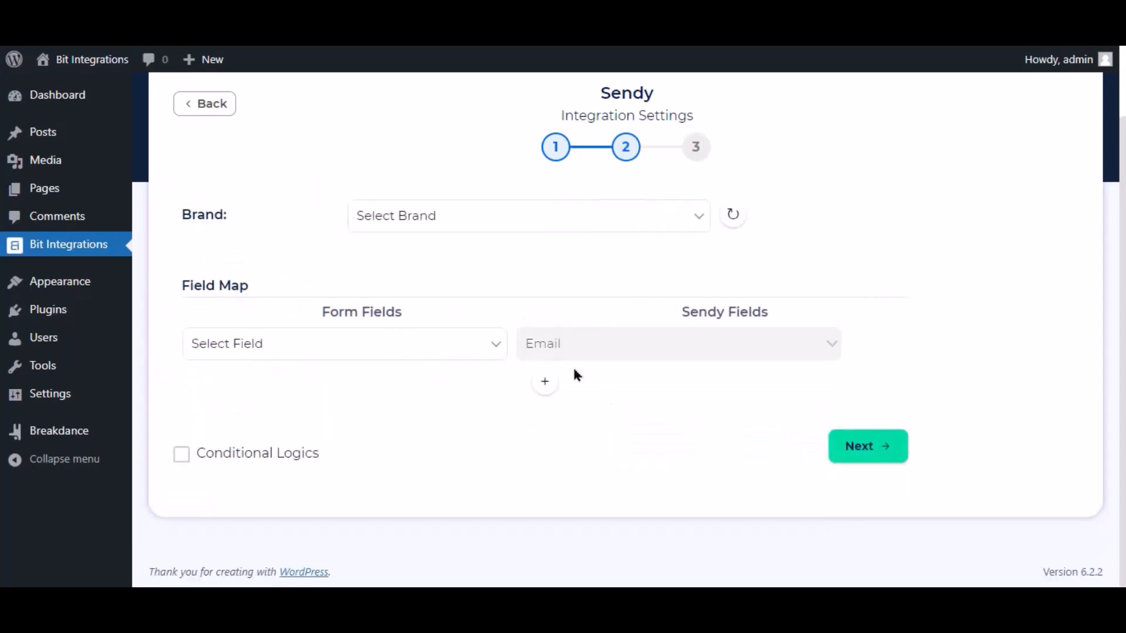
left_click(528, 215)
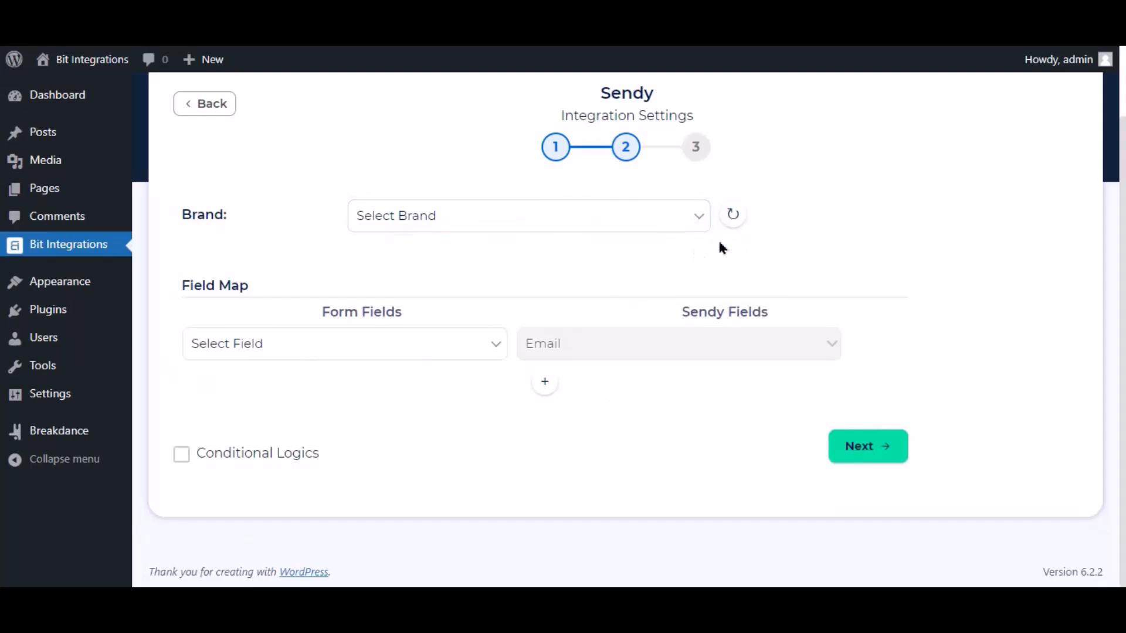
left_click(732, 215)
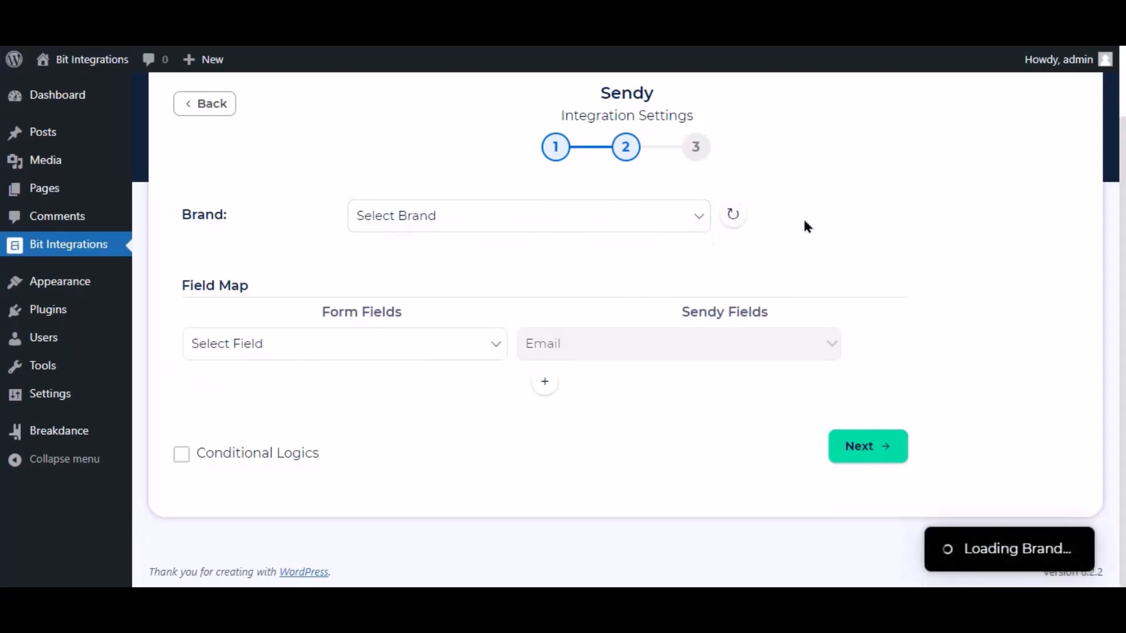
left_click(731, 214)
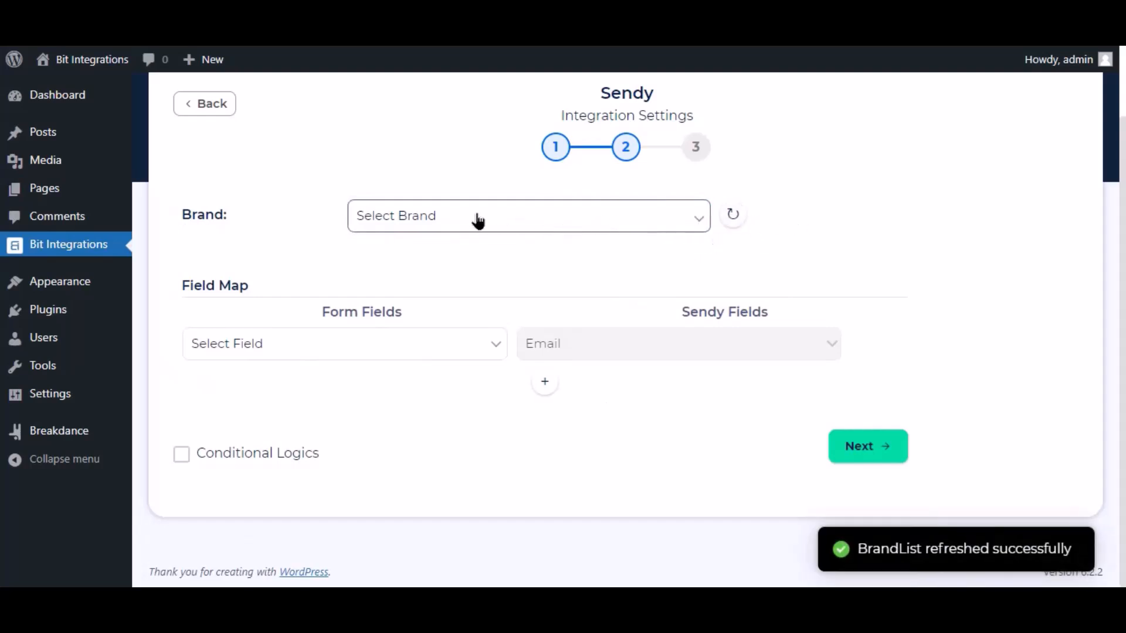
left_click(528, 216)
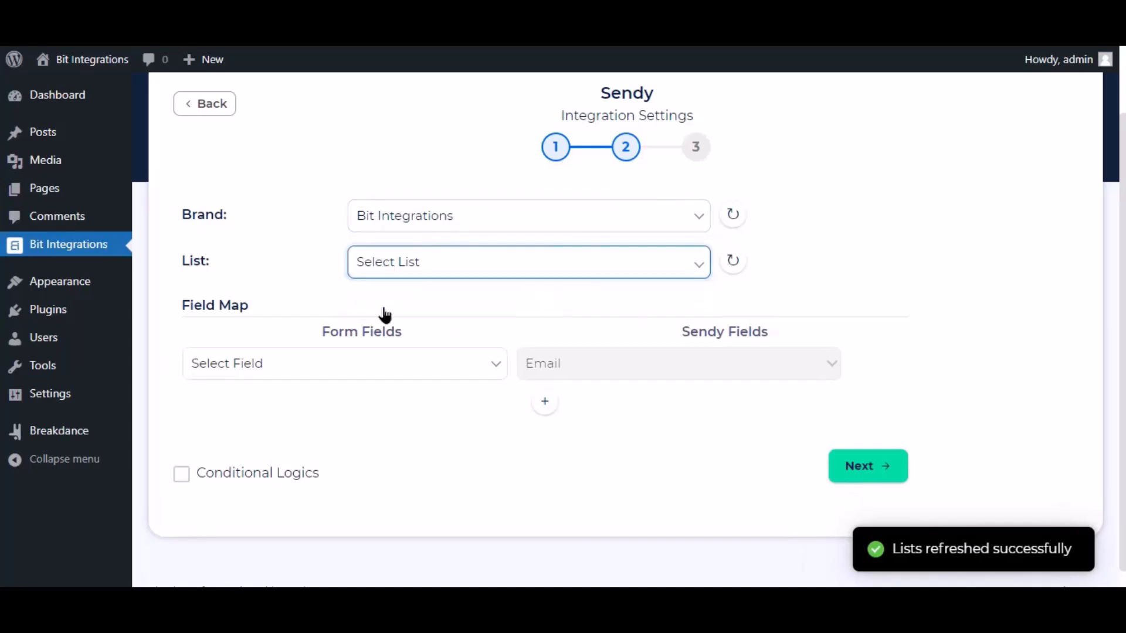
Pick the Bit Apps subscriber list and map form Name to the Sendy Name field.
left_click(345, 364)
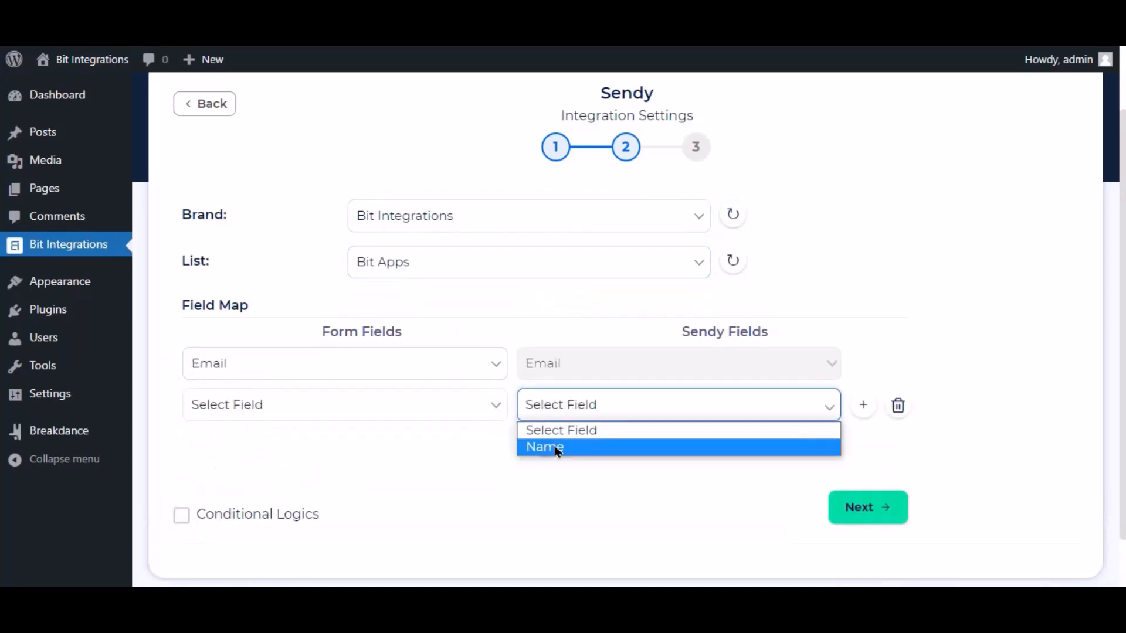
left_click(544, 447)
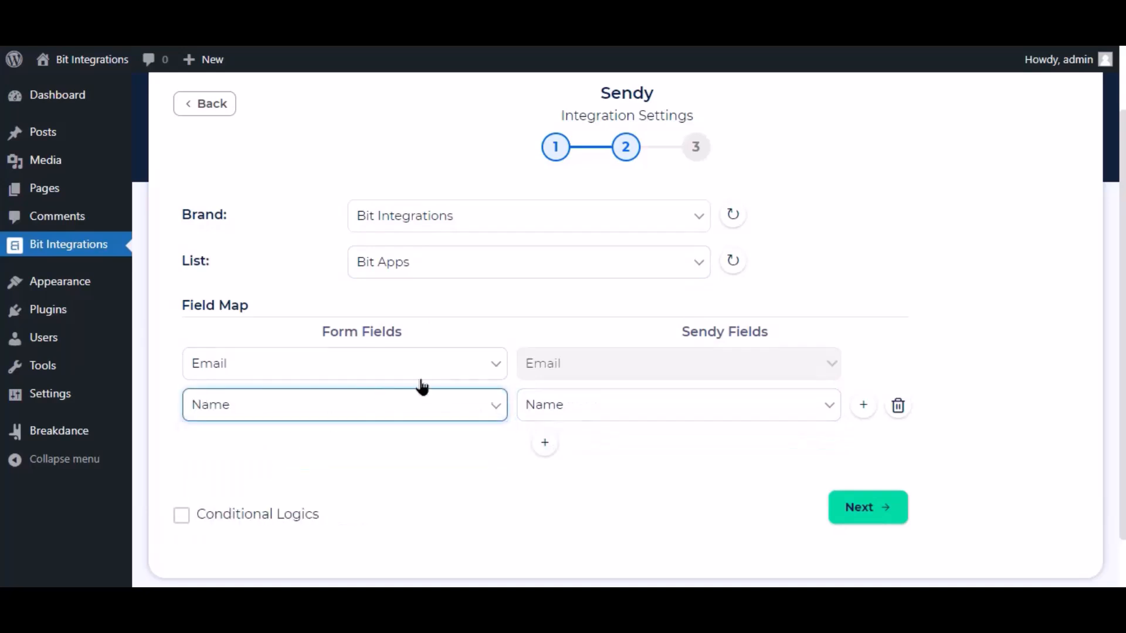
Leave Conditional Logics off after toggling it, then finish and save the Sendy integration.
left_click(181, 513)
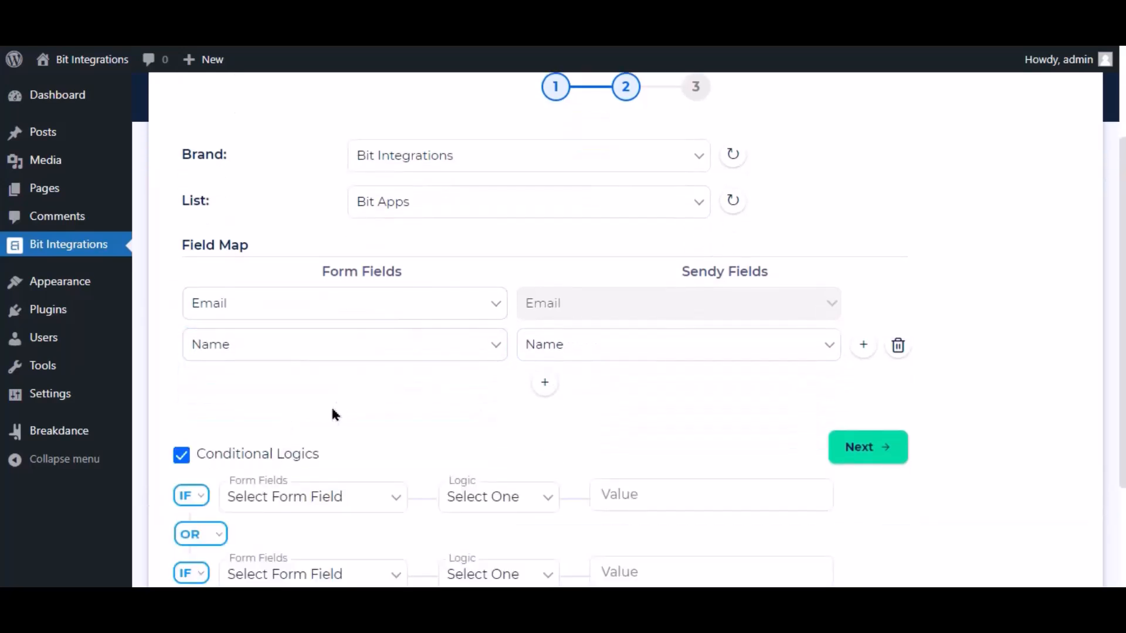
scroll("down", 3)
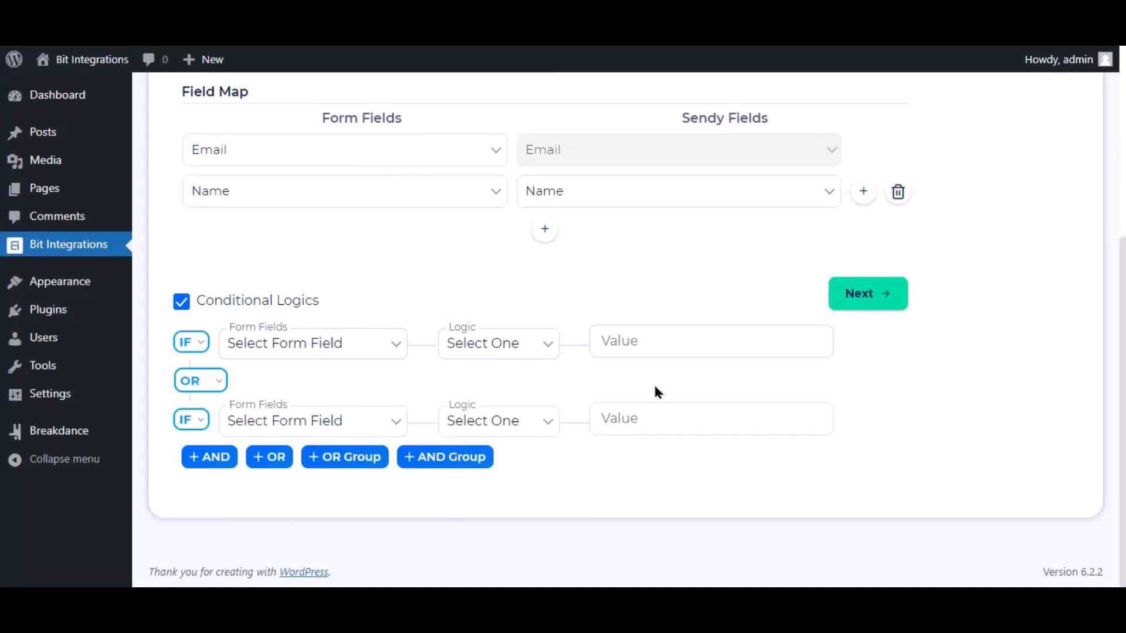
mouse_move(188, 321)
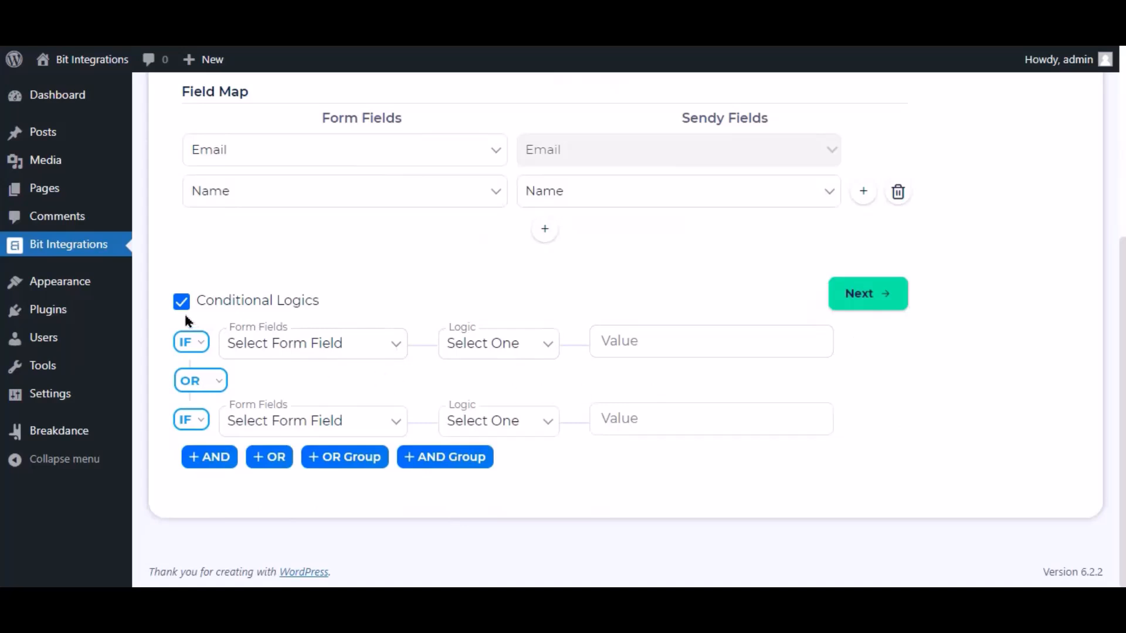
left_click(181, 300)
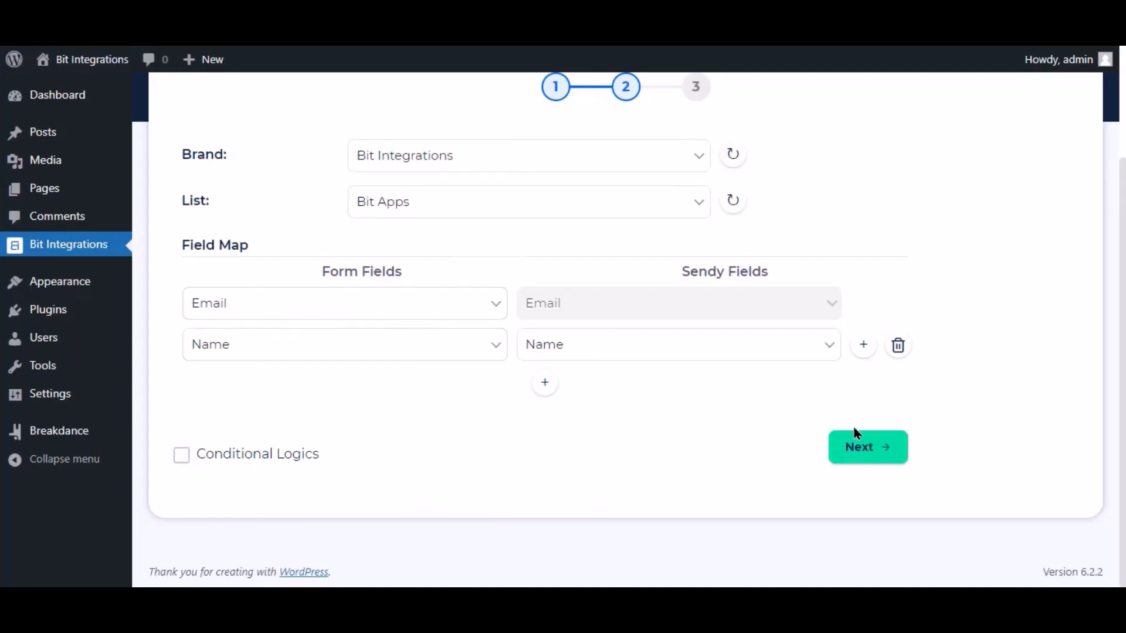
left_click(868, 447)
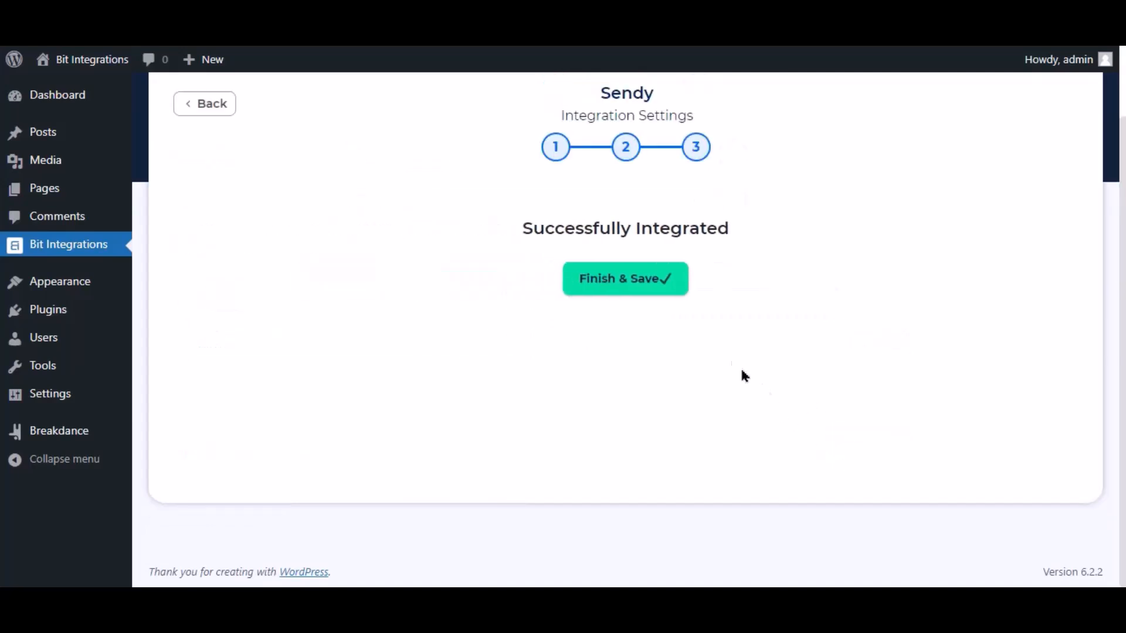
left_click(625, 279)
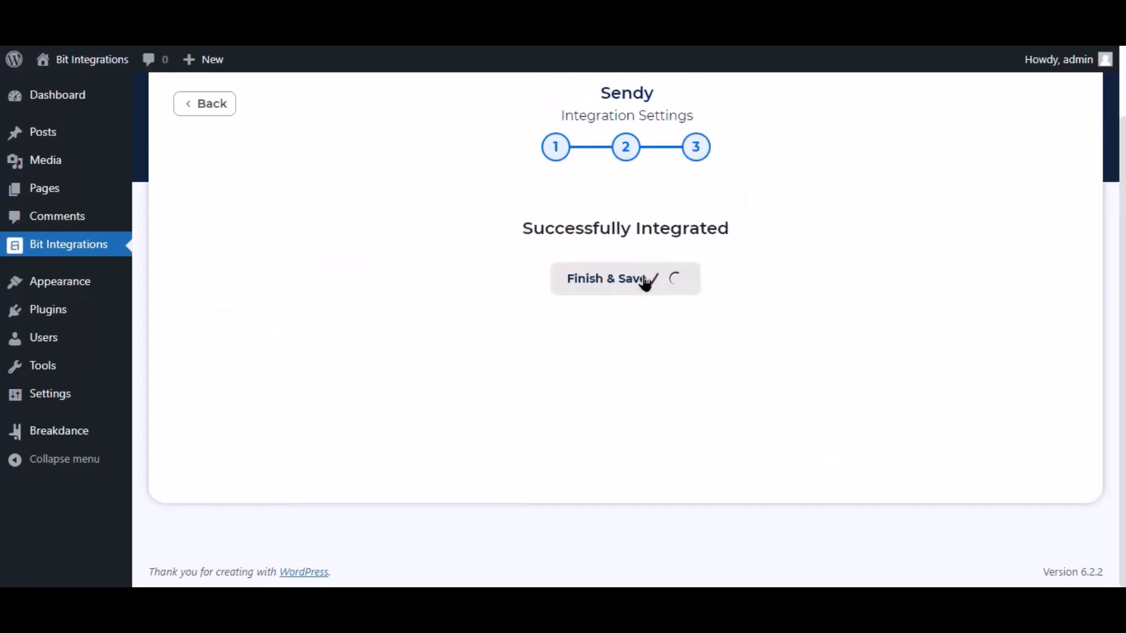
left_click(612, 279)
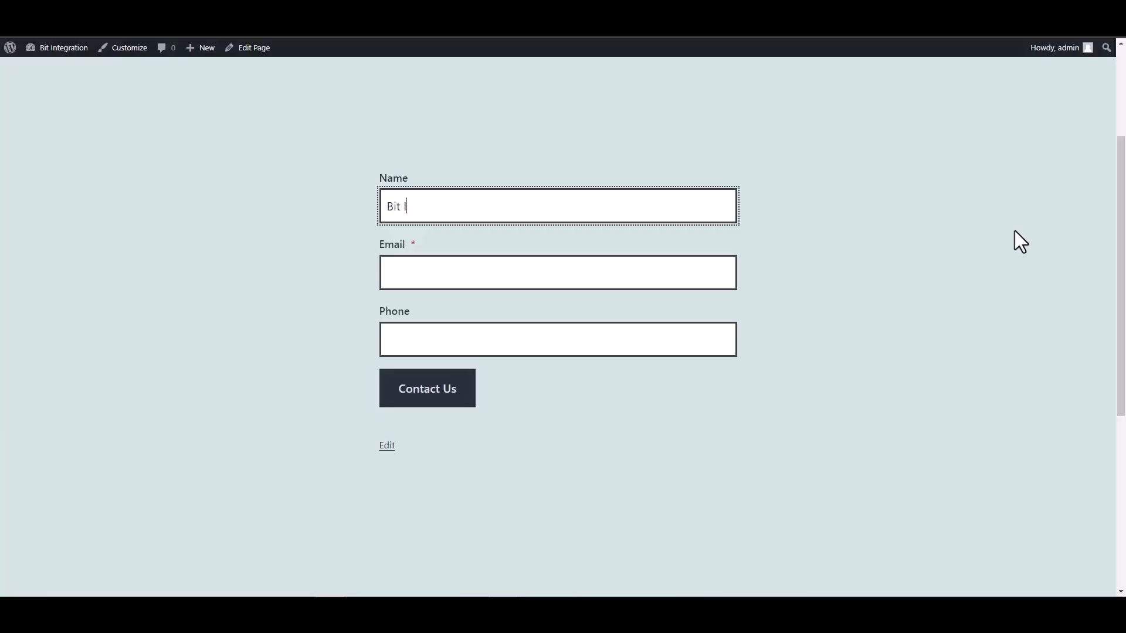
type("ntegration")
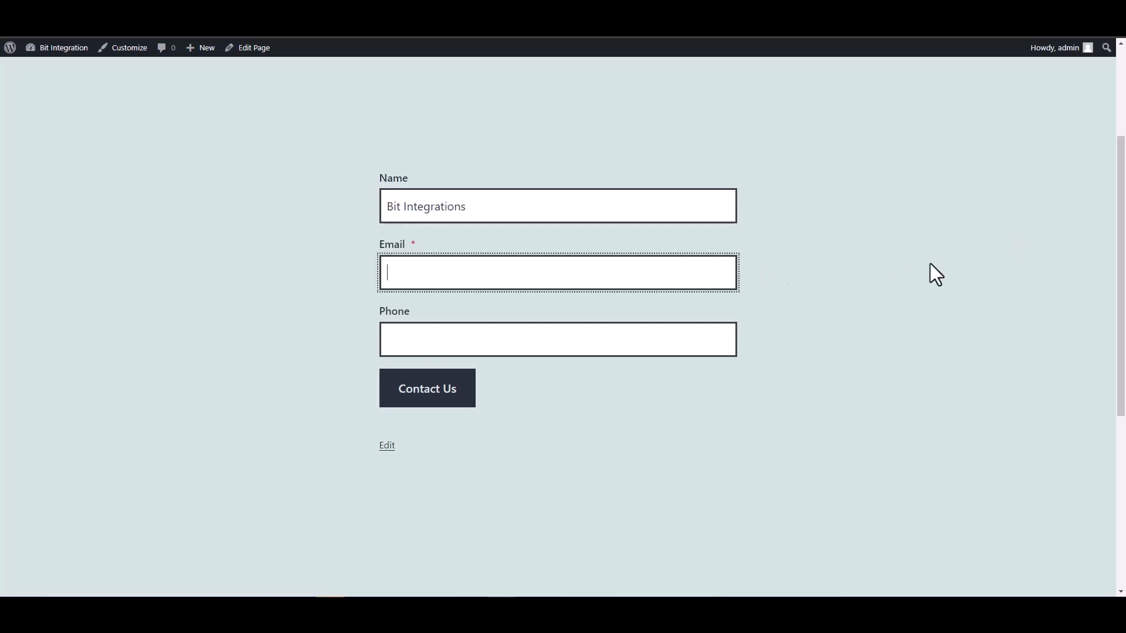
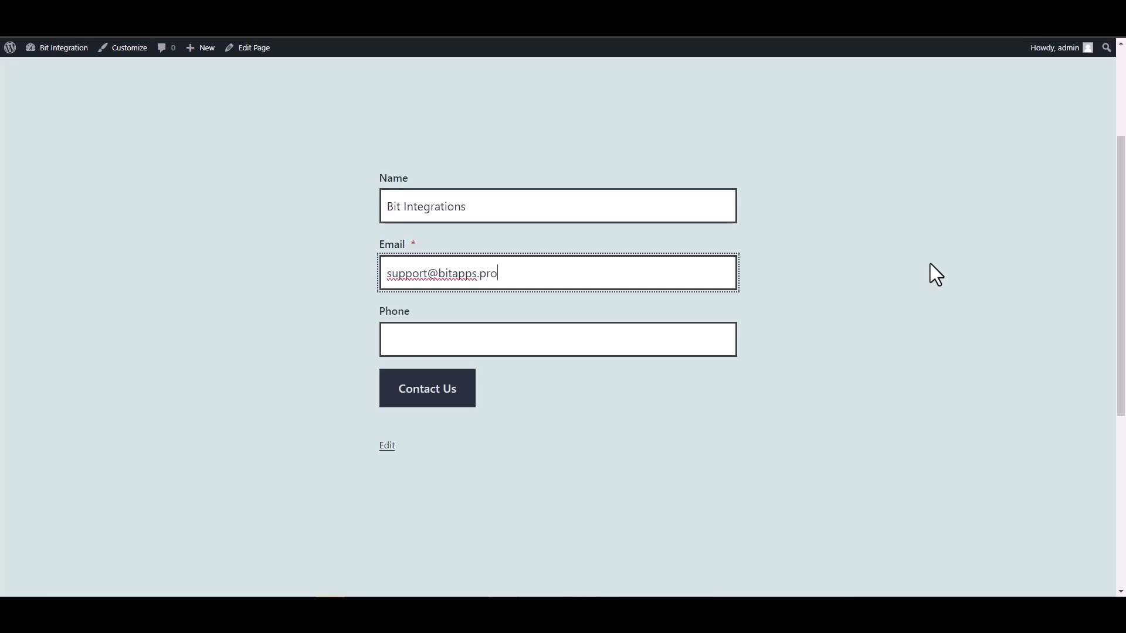
type("44")
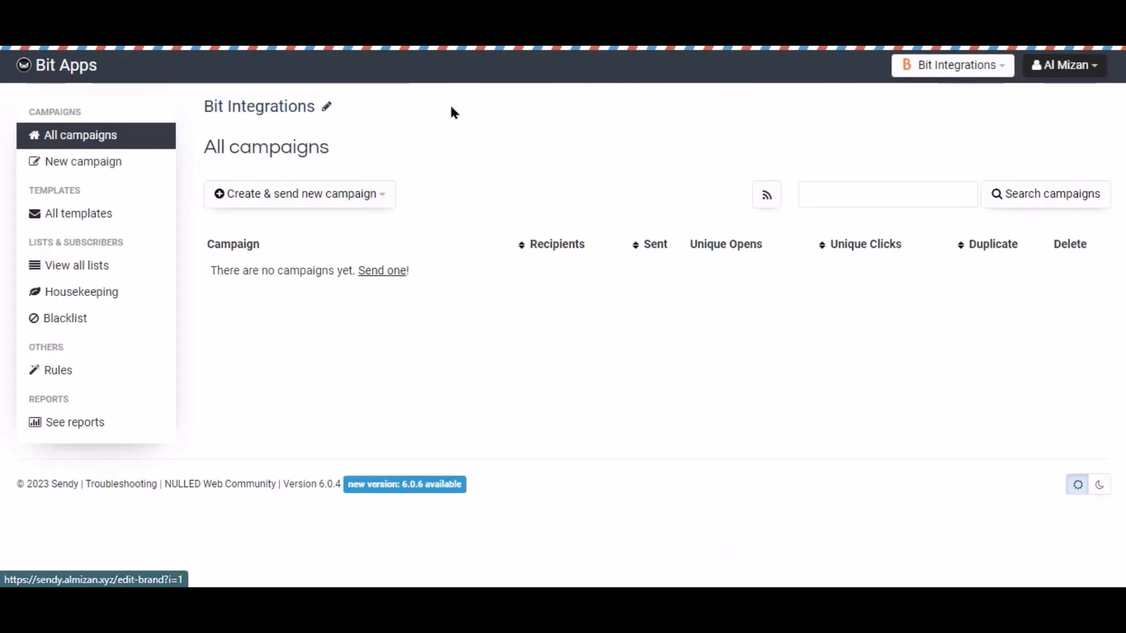
mouse_move(76, 265)
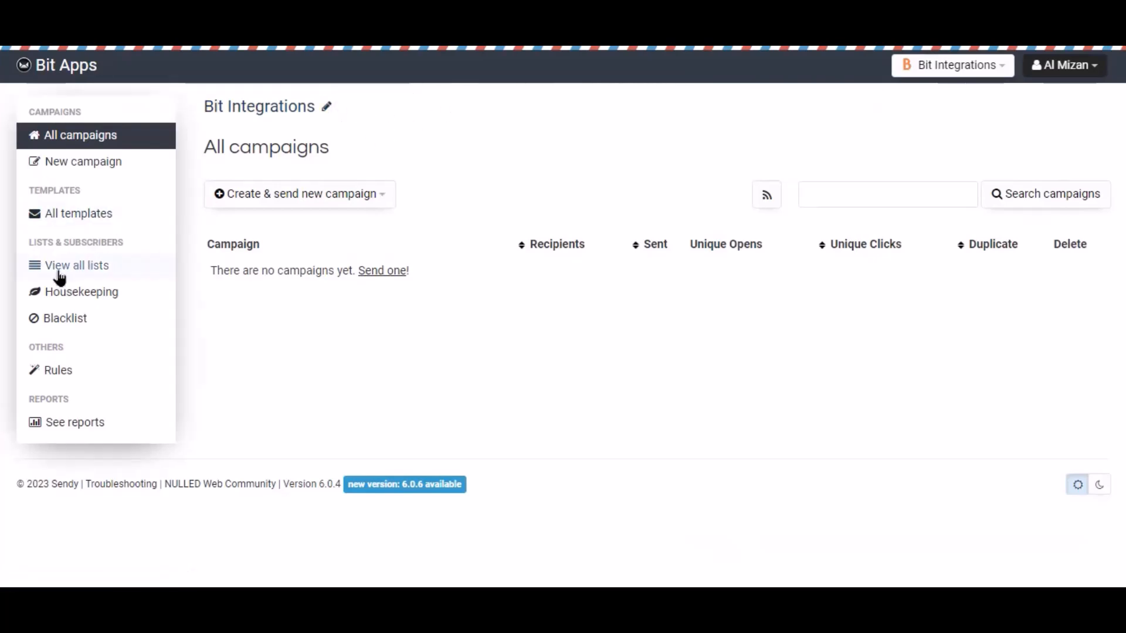
View all Sendy lists and show the Bit Apps list's subscribers, including Bit Integrations.
left_click(78, 265)
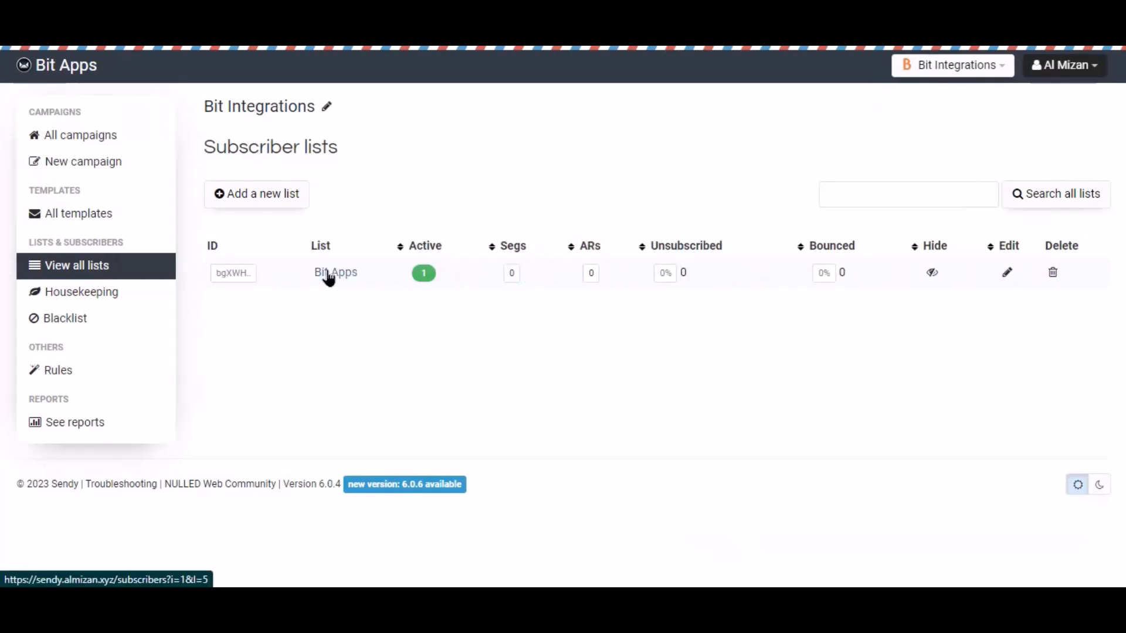
left_click(334, 272)
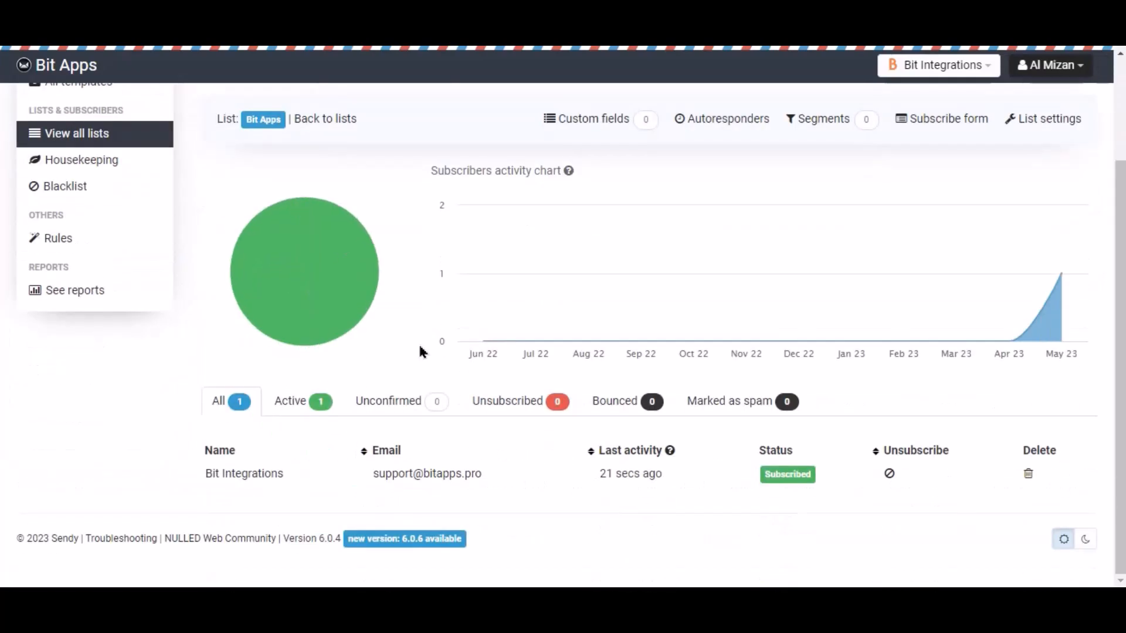
mouse_move(561, 492)
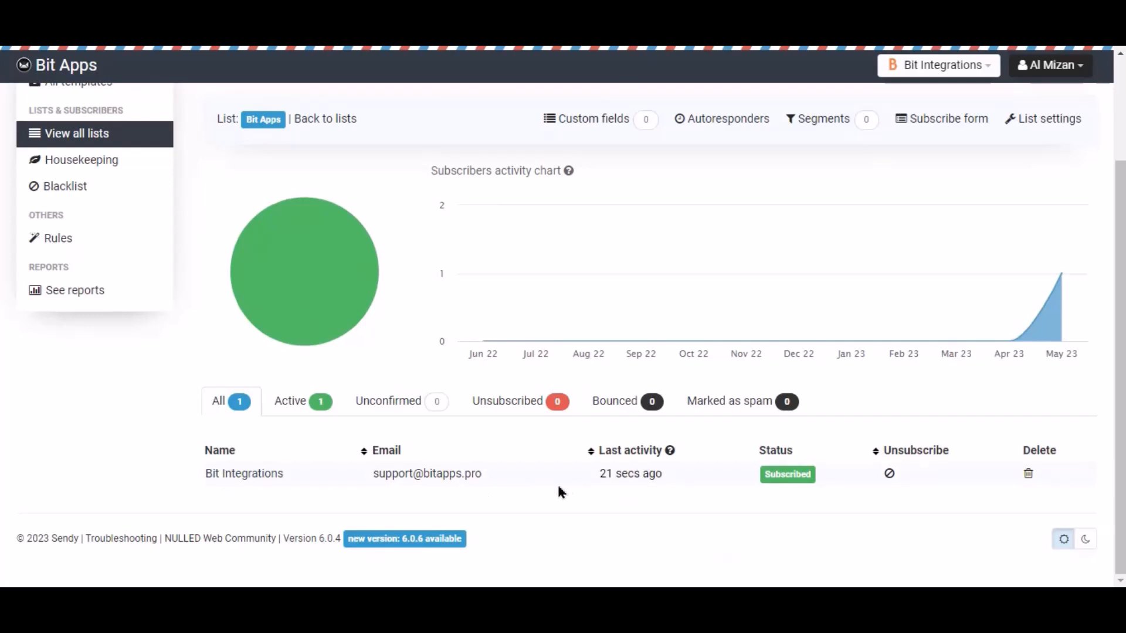